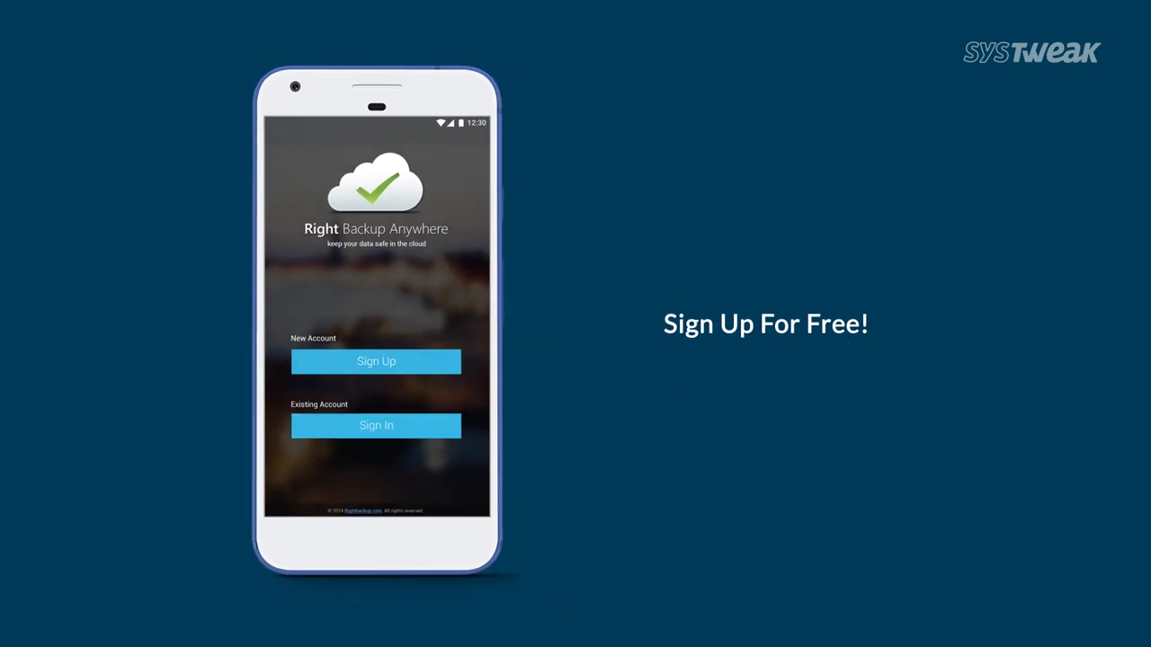
Step: Fill the Sign Up form with a name, the e-mail 'johndoe@gma…' and a masked password
{"action": "left_click", "coordinate": [376, 362]}
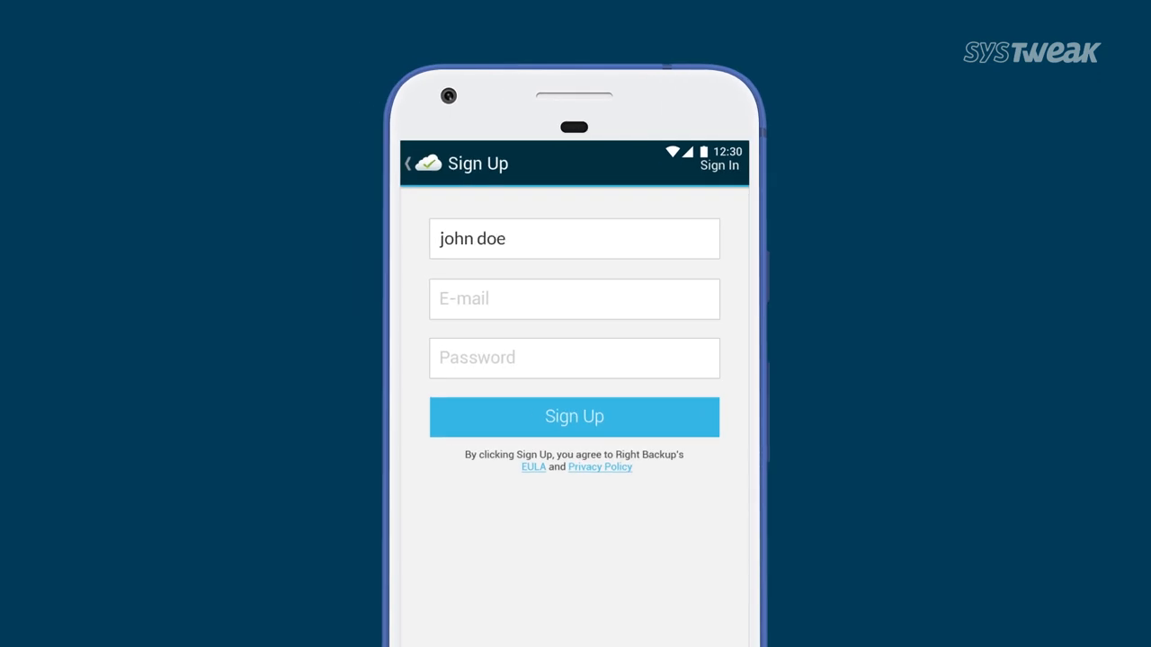
{"action": "type", "text": "johndoe@gmail.com"}
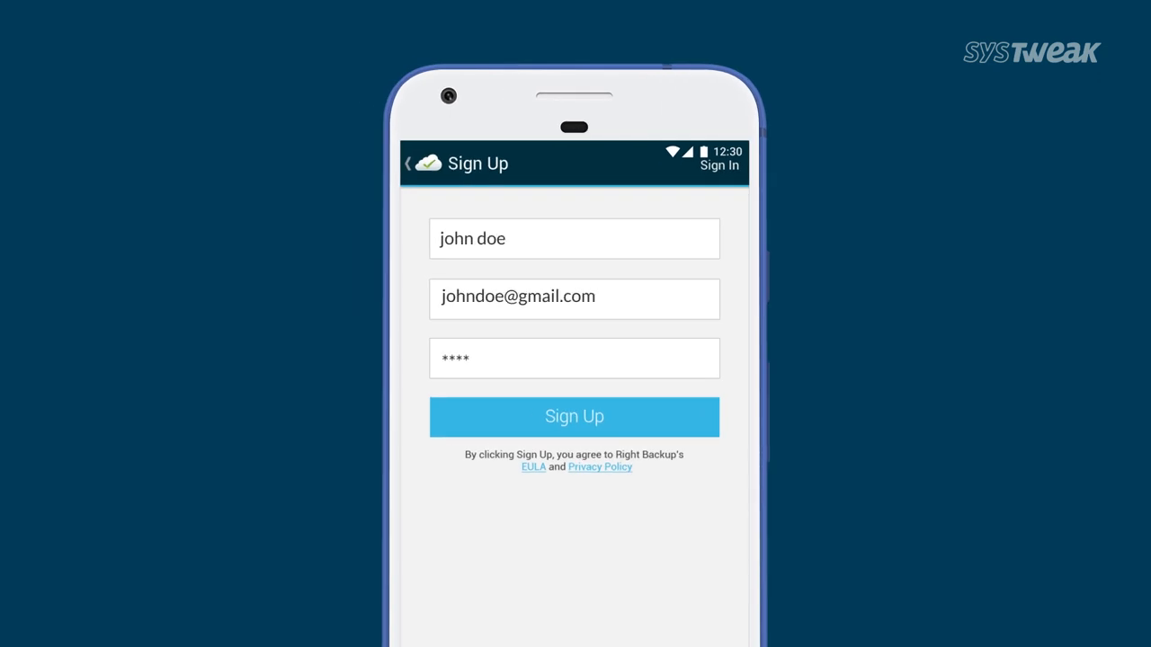
{"action": "type", "text": "****"}
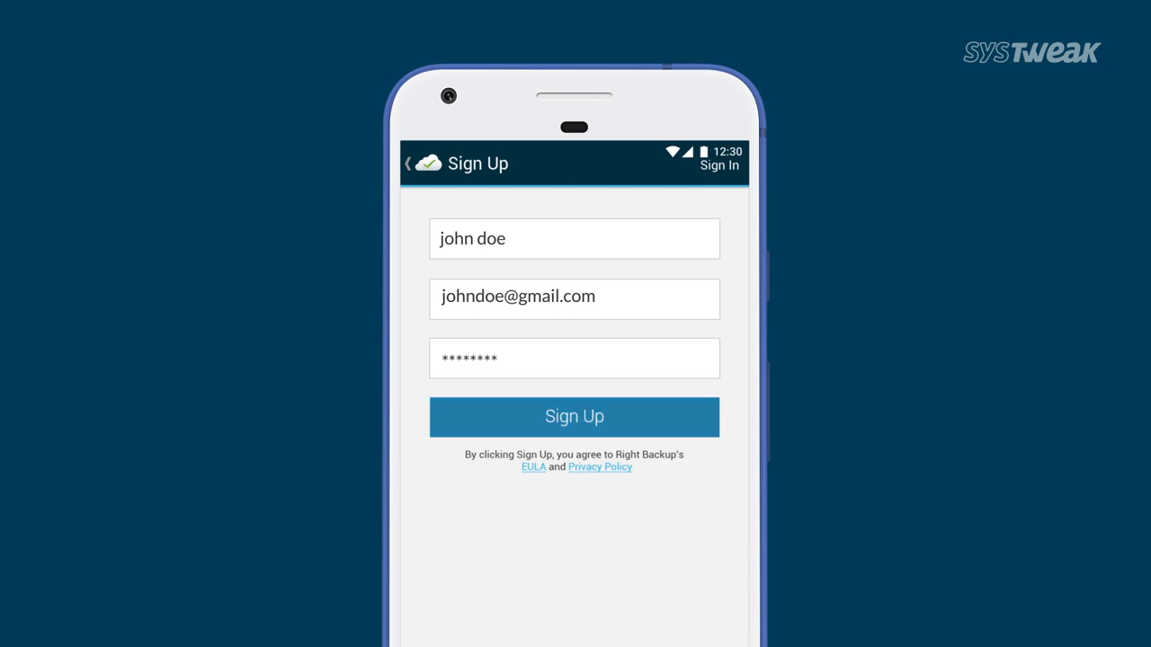
Step: Submit the account, back up all Pictures and confirm 22 files backed up successfully
{"action": "left_click", "coordinate": [574, 418]}
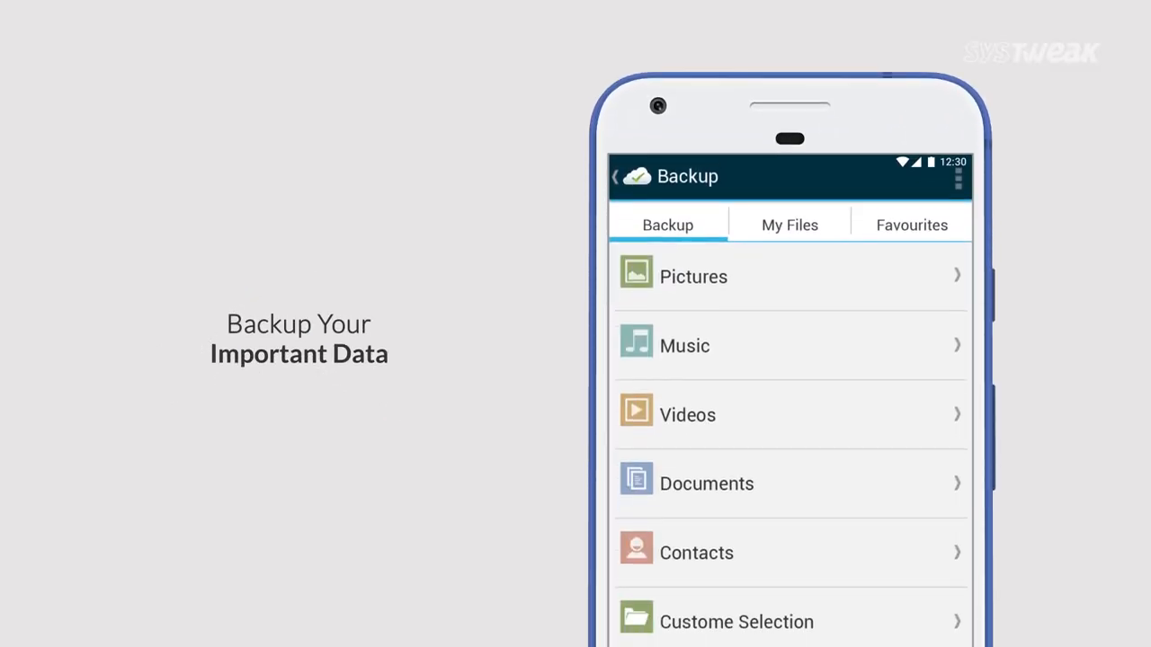
{"action": "left_click", "coordinate": [692, 277]}
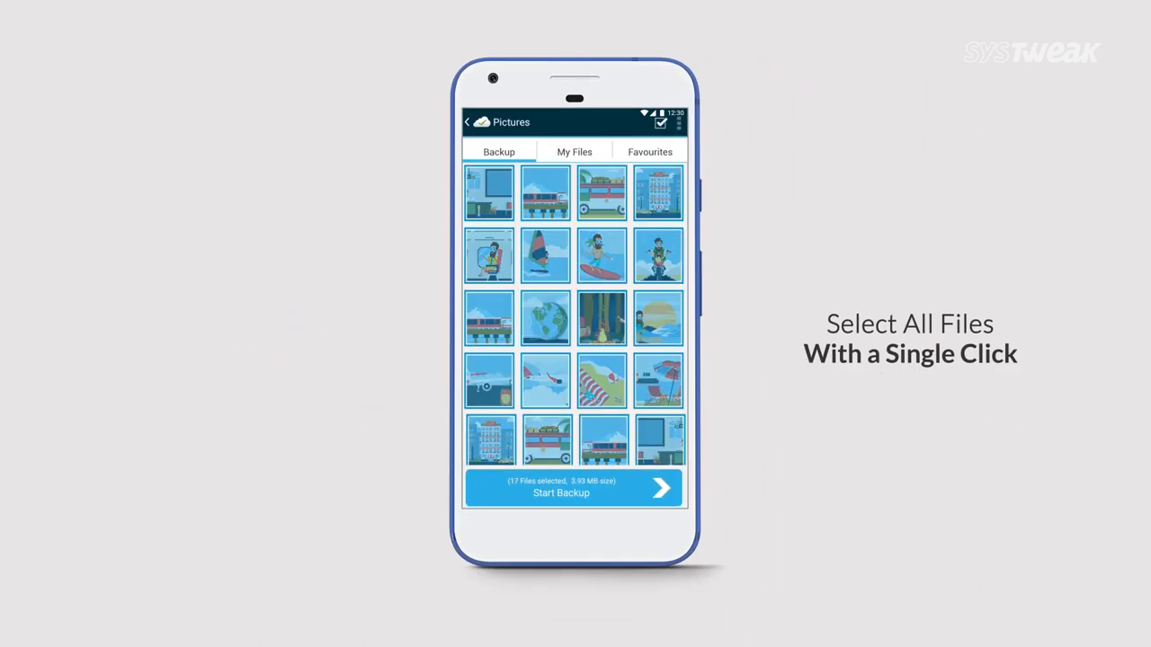
{"action": "left_click", "coordinate": [561, 492]}
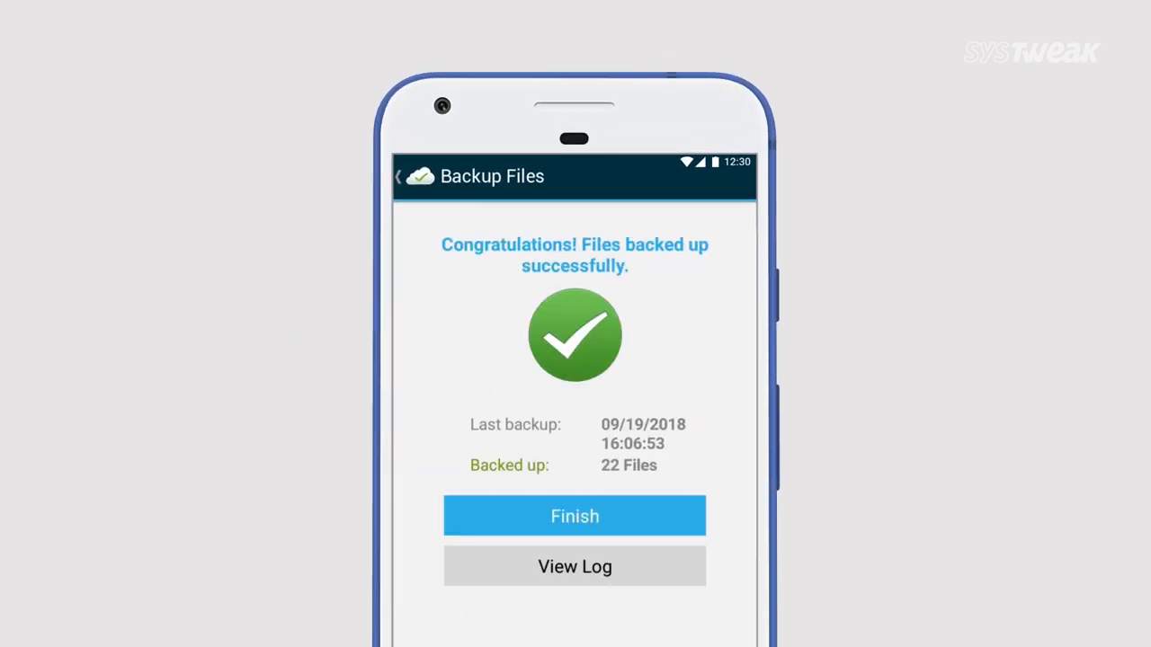
{"action": "left_click", "coordinate": [574, 514]}
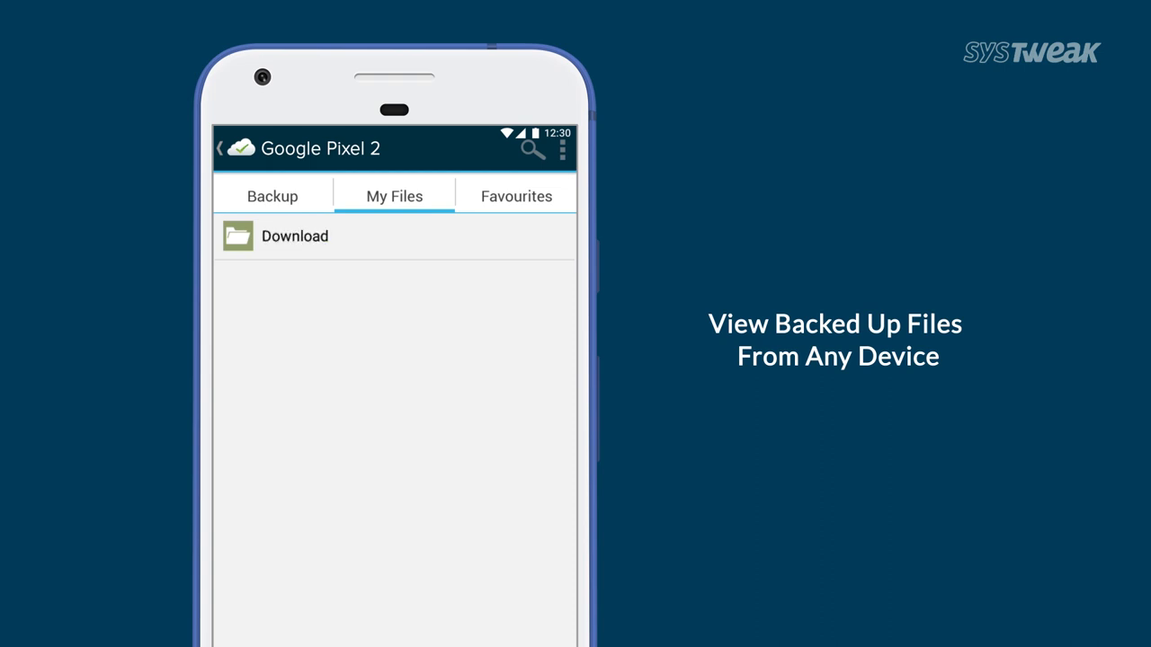
Step: Add images from the Download folder to favourites and list them under the Favourites tab
{"action": "left_click", "coordinate": [295, 236]}
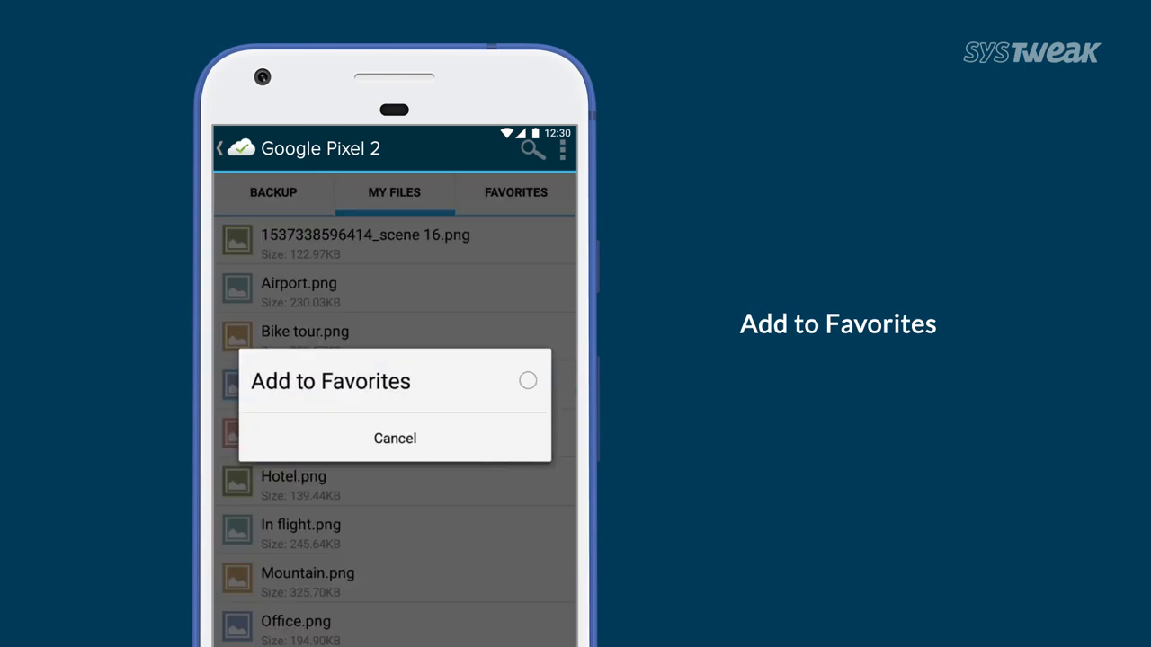
{"action": "left_click", "coordinate": [395, 439]}
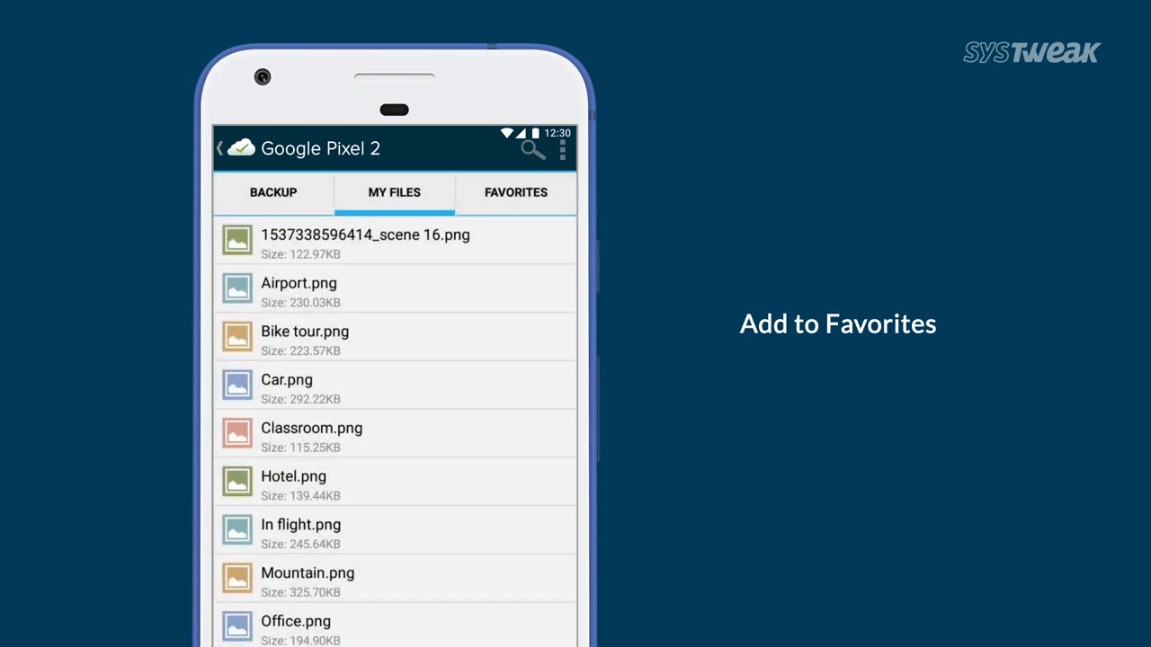
{"action": "left_click", "coordinate": [302, 533]}
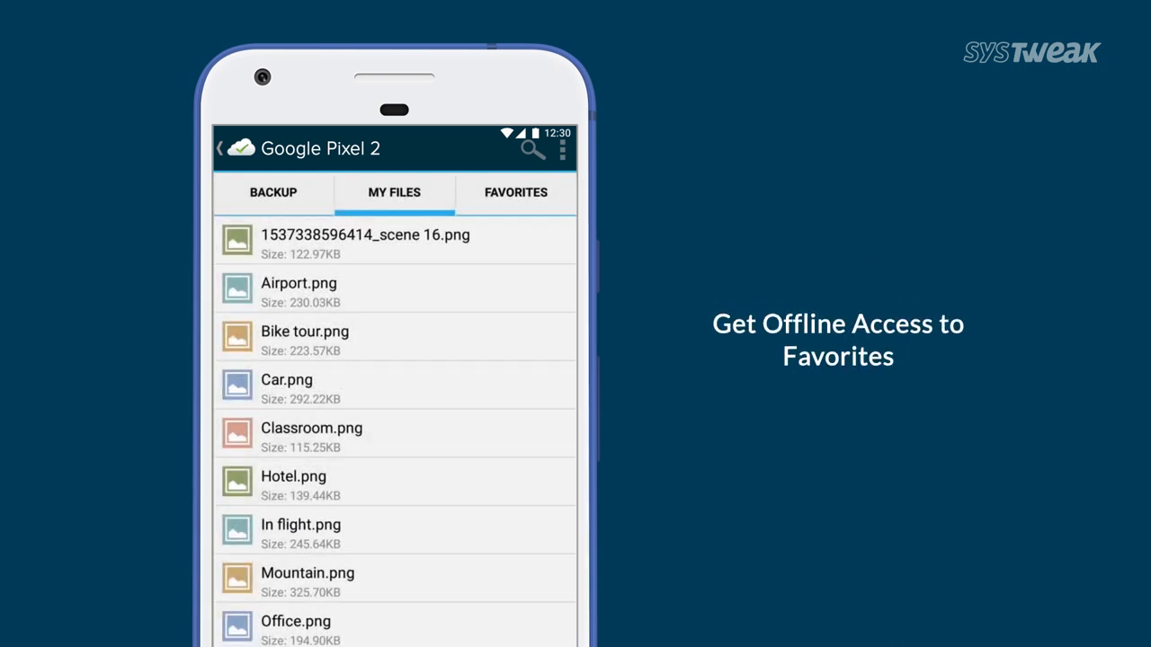
{"action": "left_click", "coordinate": [514, 190]}
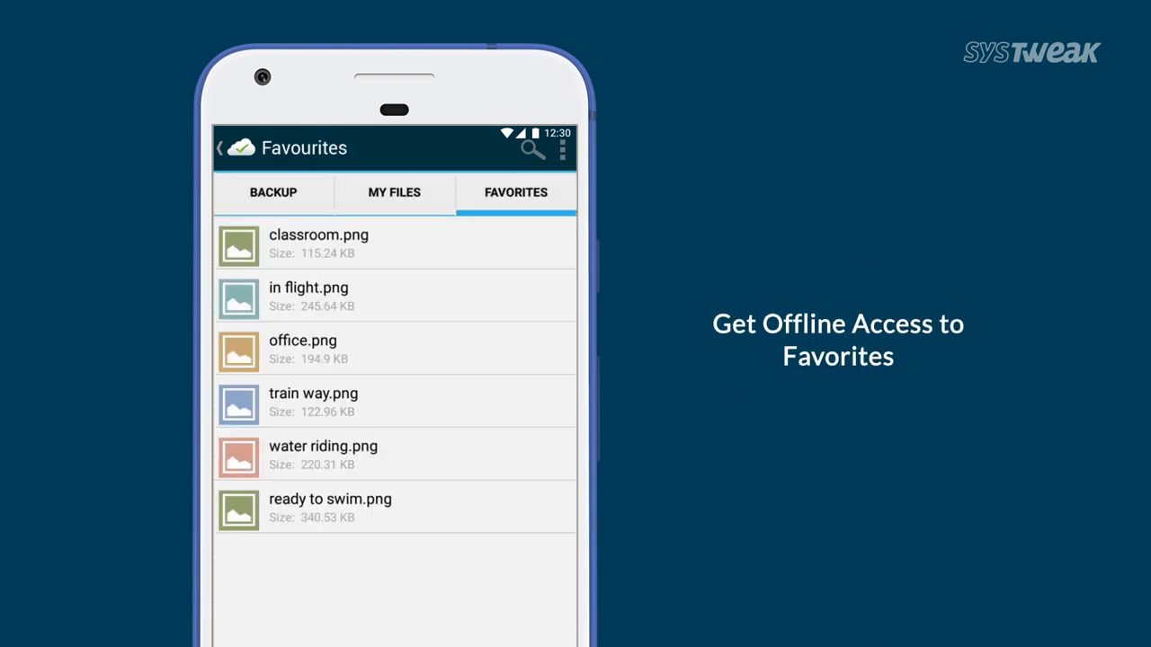